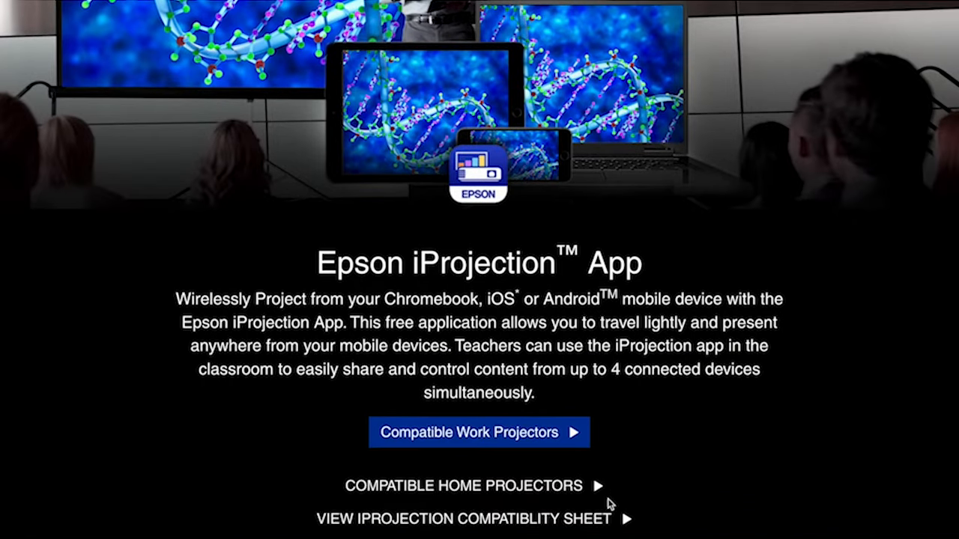
Scroll the iProjection App page to the App Store, Google Play and Chrome download links.
scroll("down", 3)
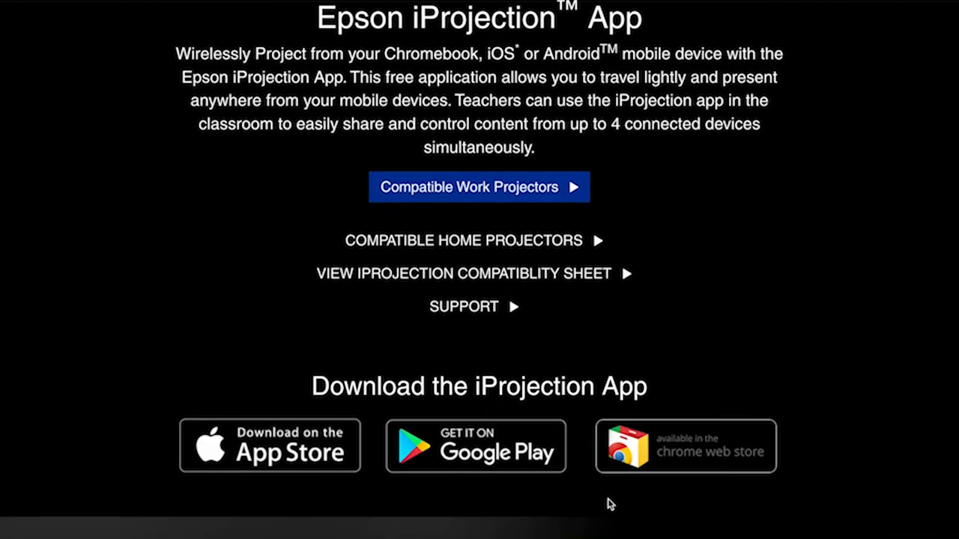
mouse_move(279, 447)
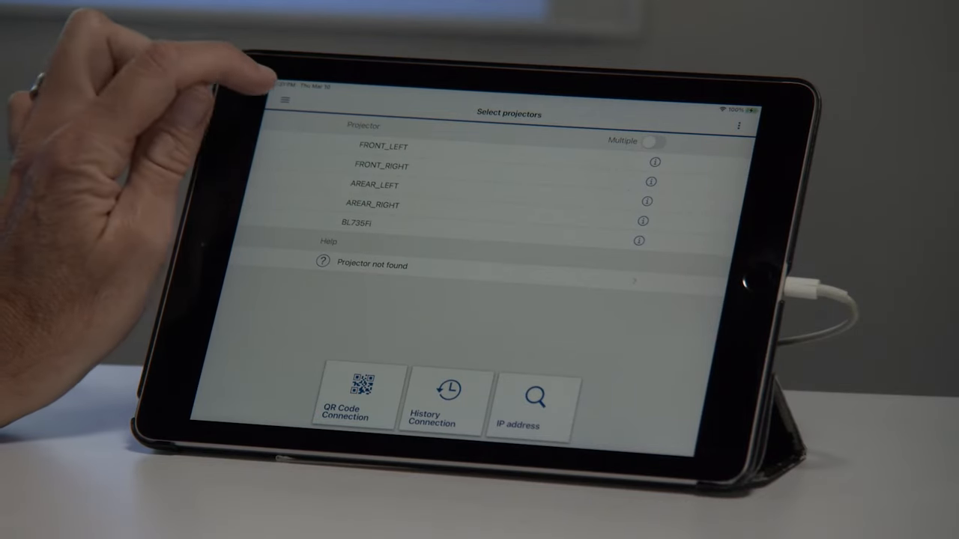
In App Settings, enter the user name 'Mr. Teacher' and return to the projector list.
left_click(283, 99)
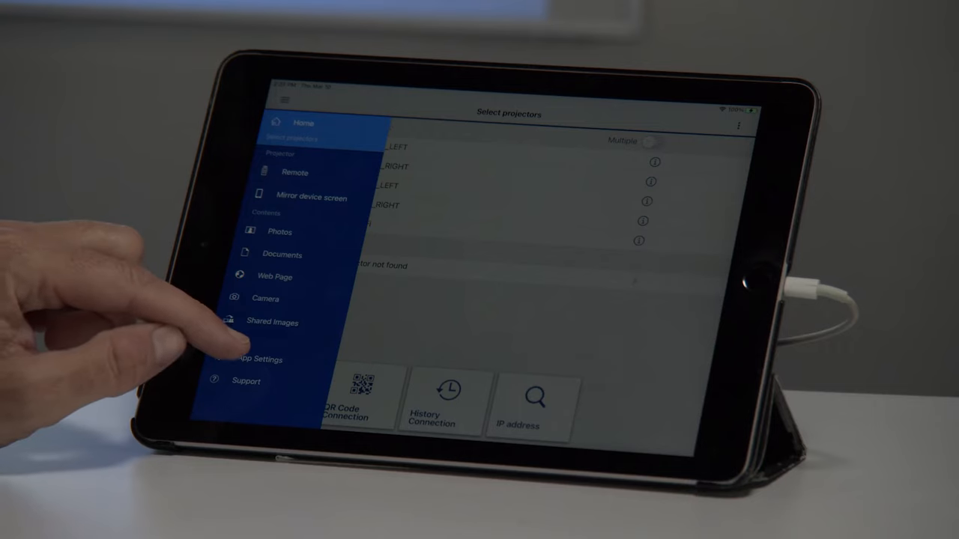
left_click(257, 360)
type("Mr.")
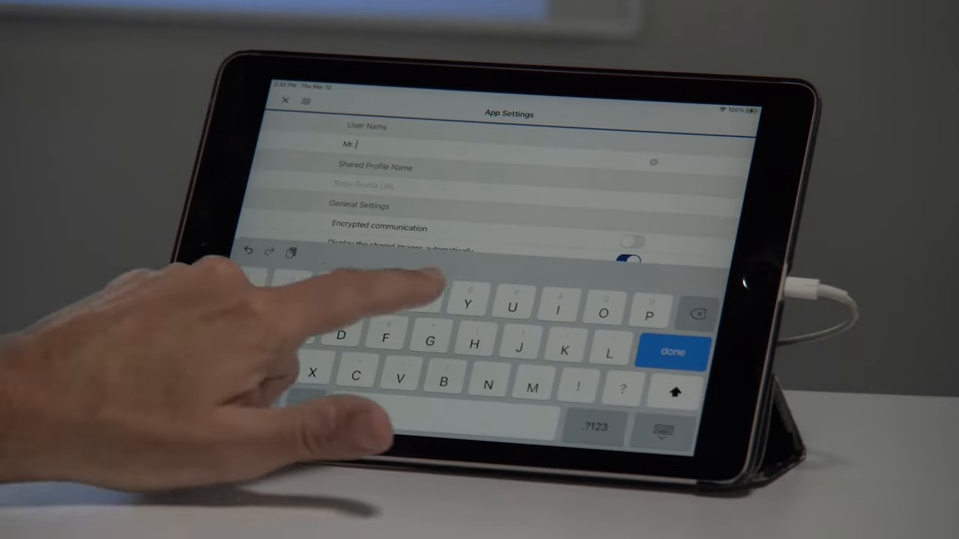
left_click(671, 352)
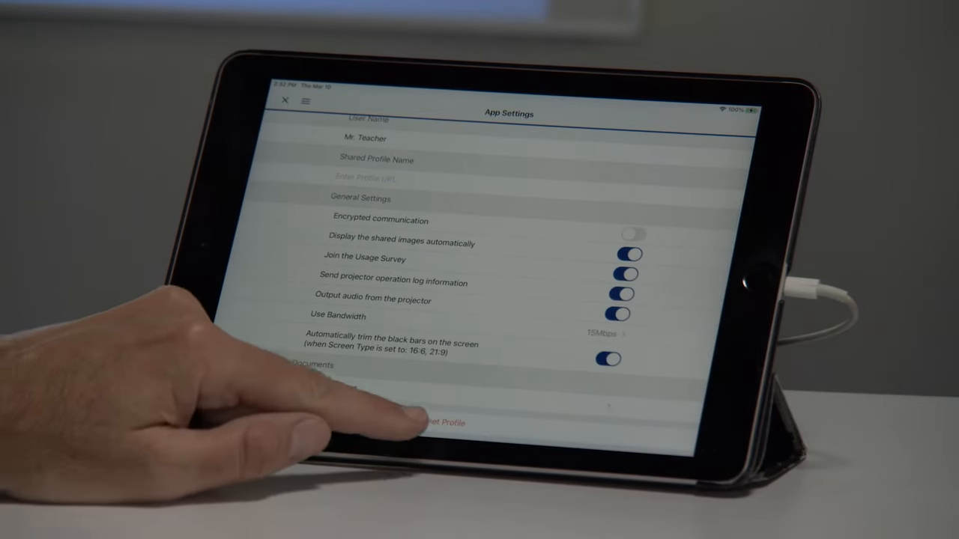
left_click(441, 422)
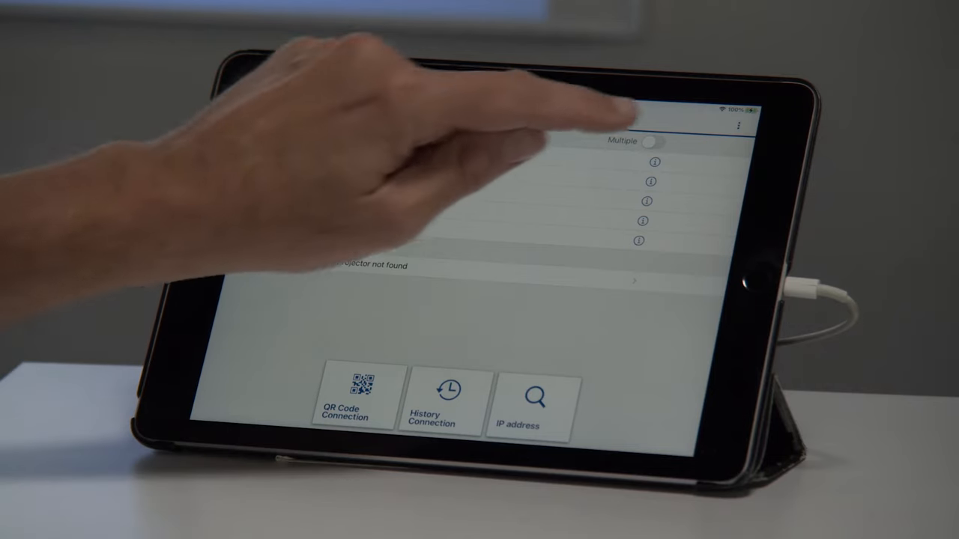
Reveal the 'Connect as a Moderator' option from the projector list's three-dot menu.
left_click(737, 126)
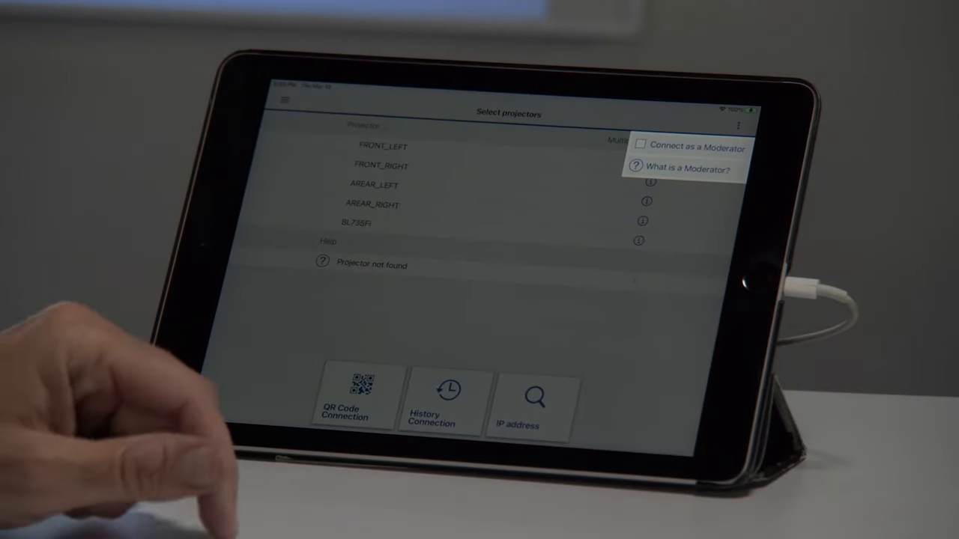
mouse_move(150, 464)
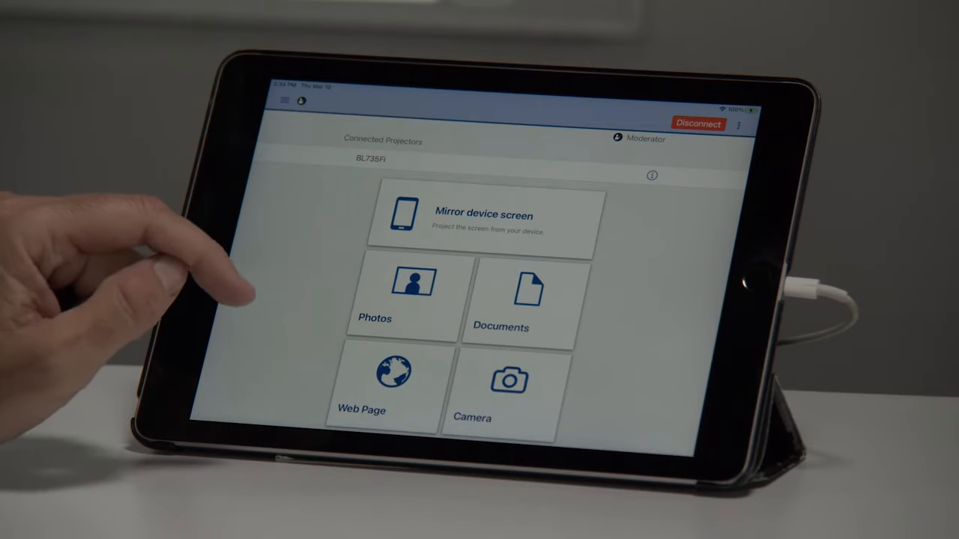
Scroll the content options after connecting to BL735Fi as moderator.
scroll("down", 3)
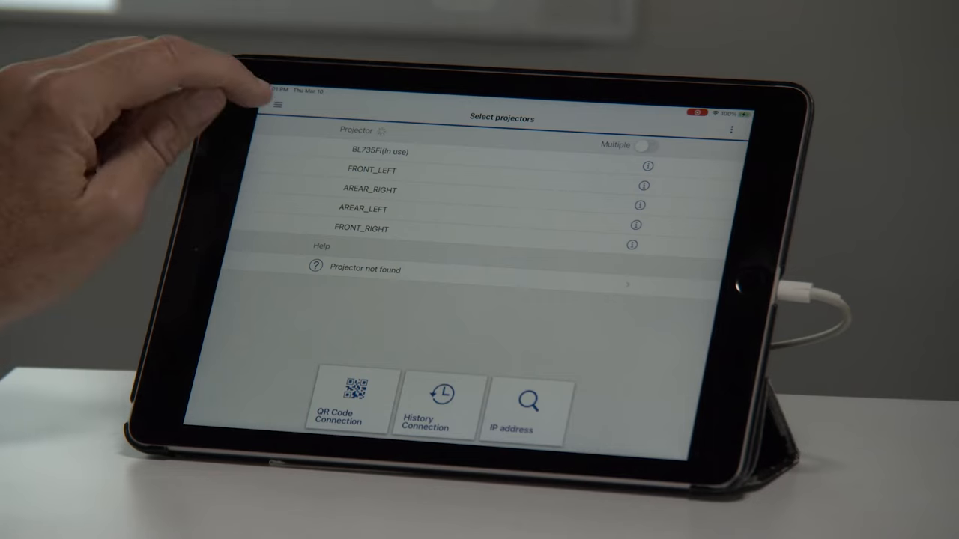
Reconnect to the BL735Fi projector, shown as in use, as moderator.
left_click(375, 152)
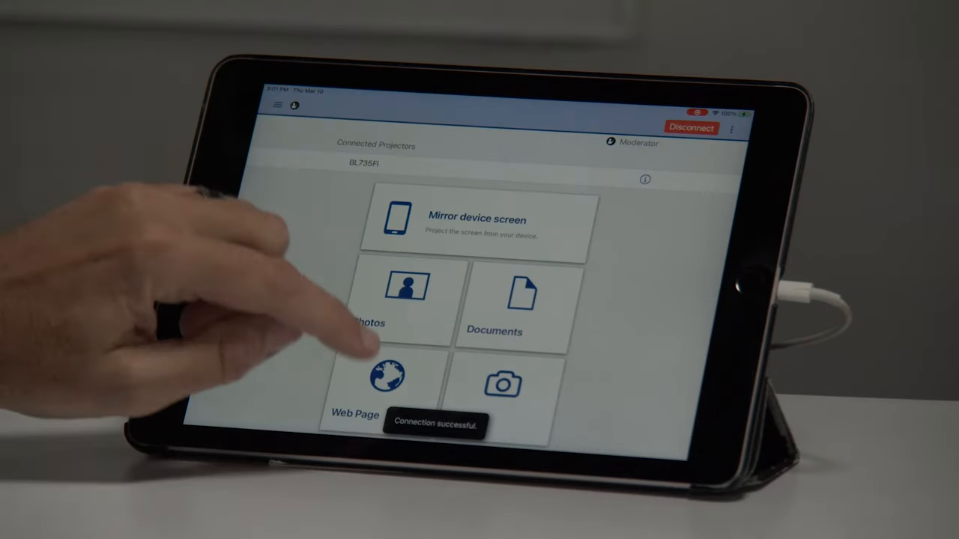
Start Web Page projection and clear the Screen Broadcasting stopped notice.
scroll("down", 3)
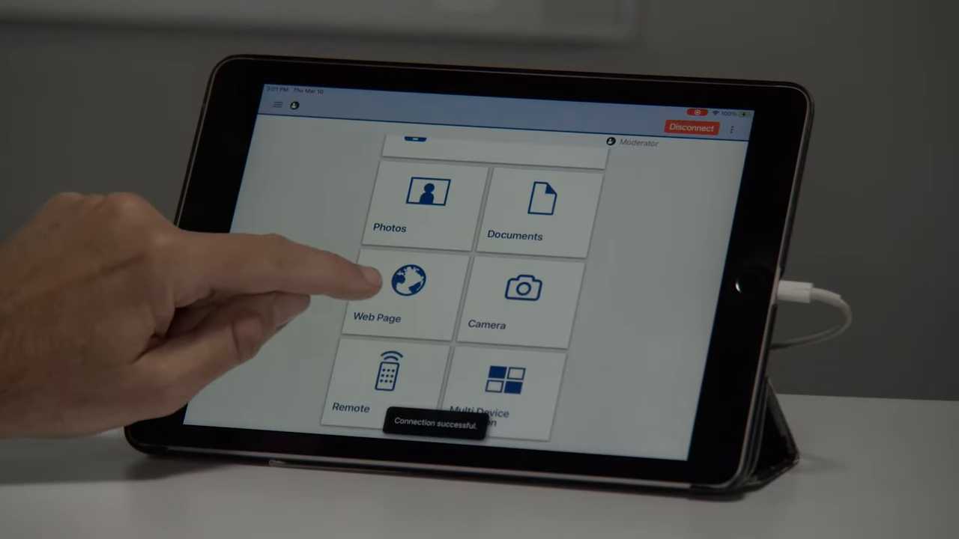
left_click(395, 292)
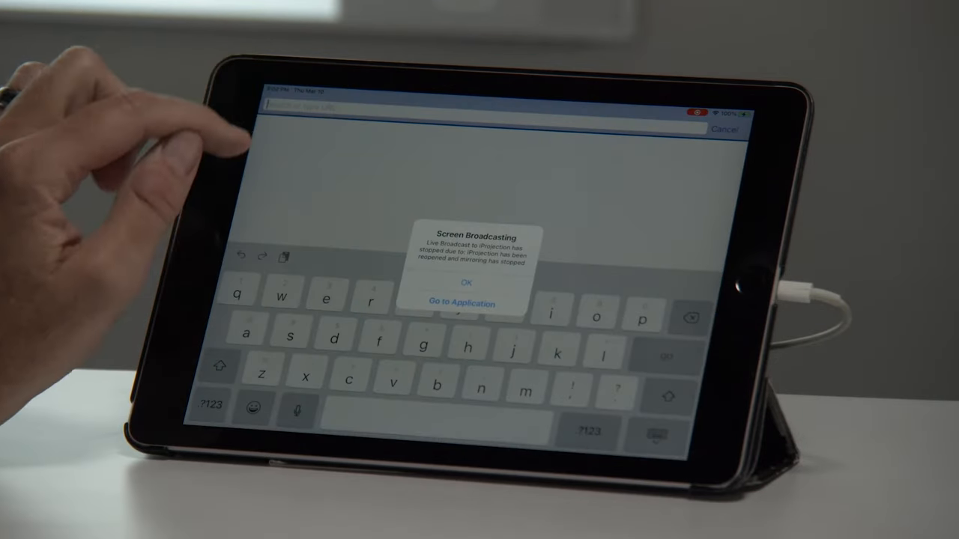
left_click(465, 283)
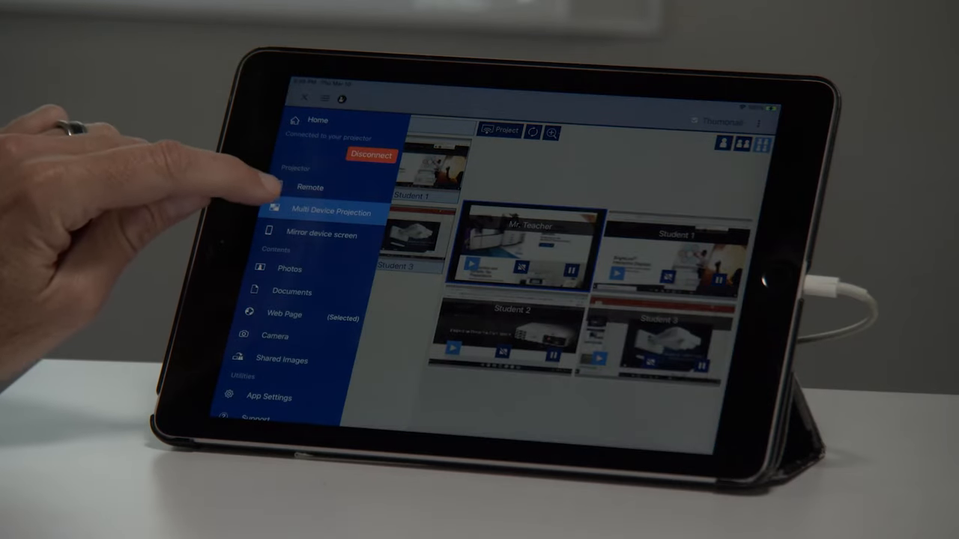
Choose Mirror device screen and start broadcasting the iPad's whole screen.
left_click(321, 233)
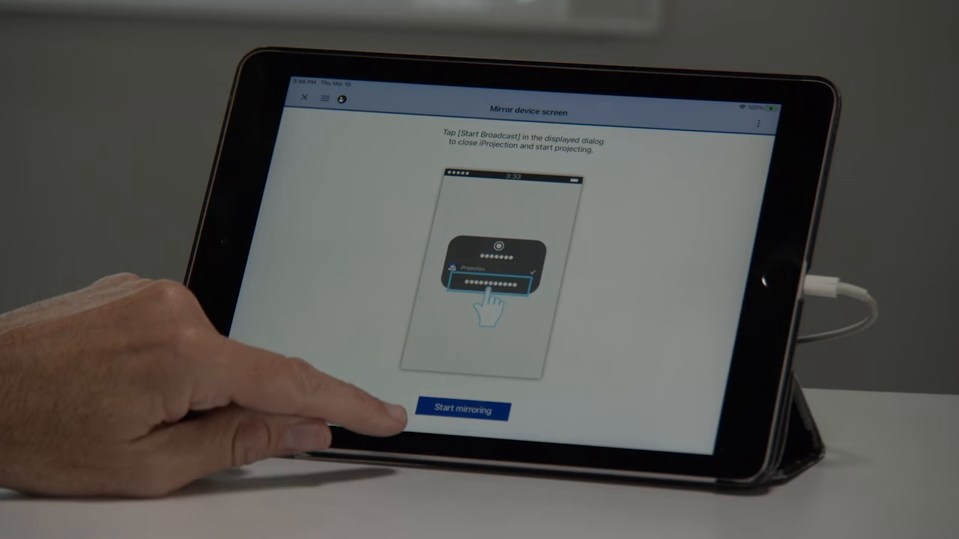
left_click(465, 410)
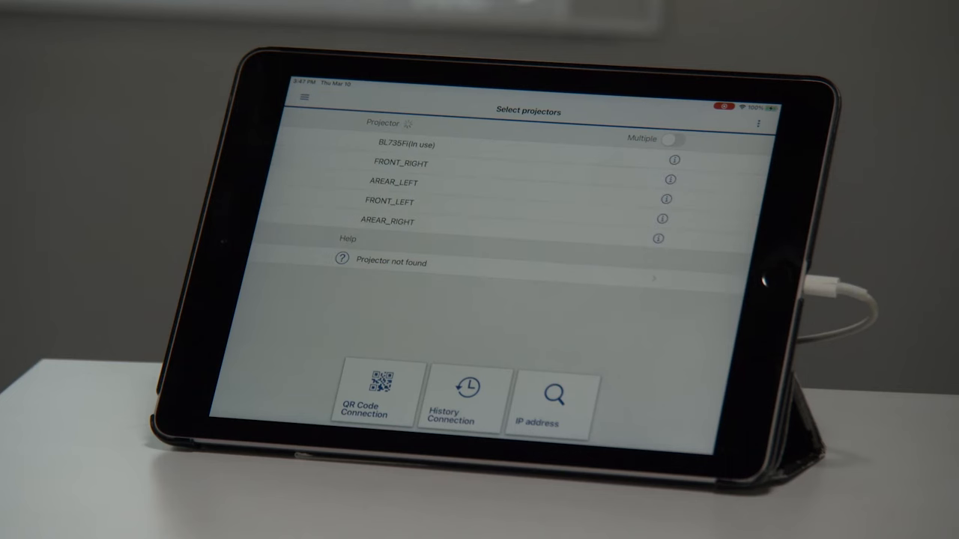
Connect to the BL735Fi projector again from the selection list.
left_click(412, 144)
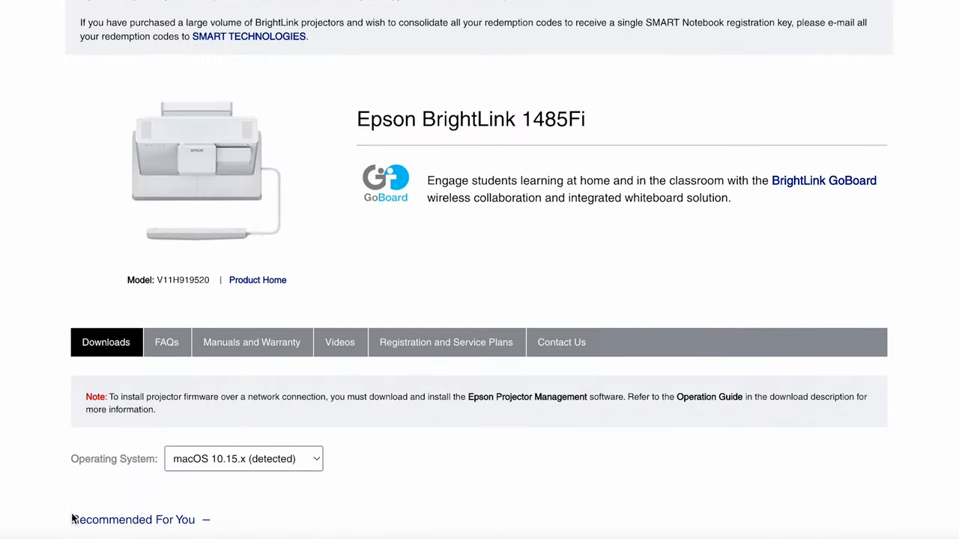
Scroll to the utilities downloads: Easy Interactive Driver v4.20, Tools v5.03 and iProjection v3.30 for Mac.
scroll("down", 3)
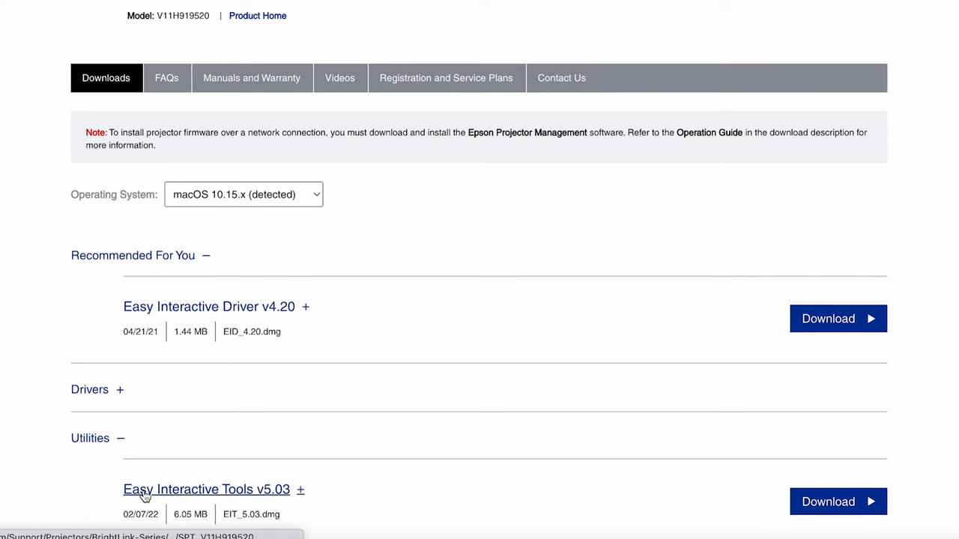
scroll("down", 3)
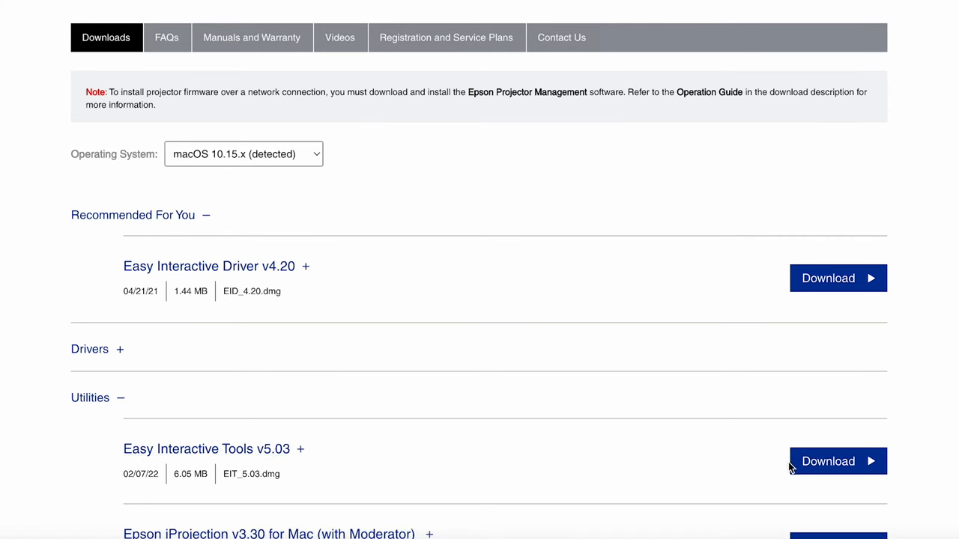